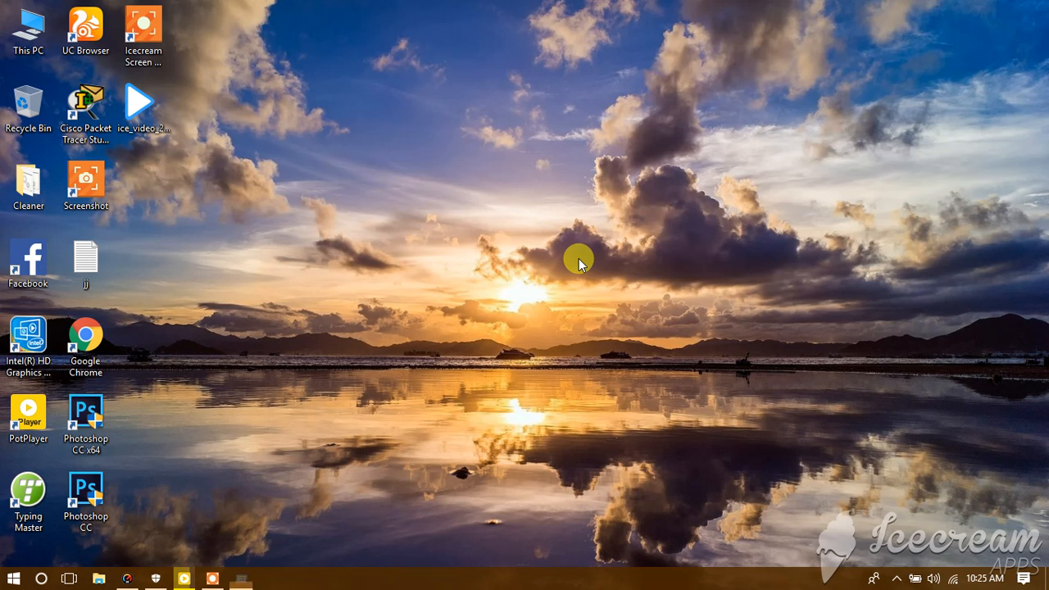
- Run gpedit.msc from the Run dialog to open the Local Group Policy Editor
key("Win+r")
type("gpedit.msc")
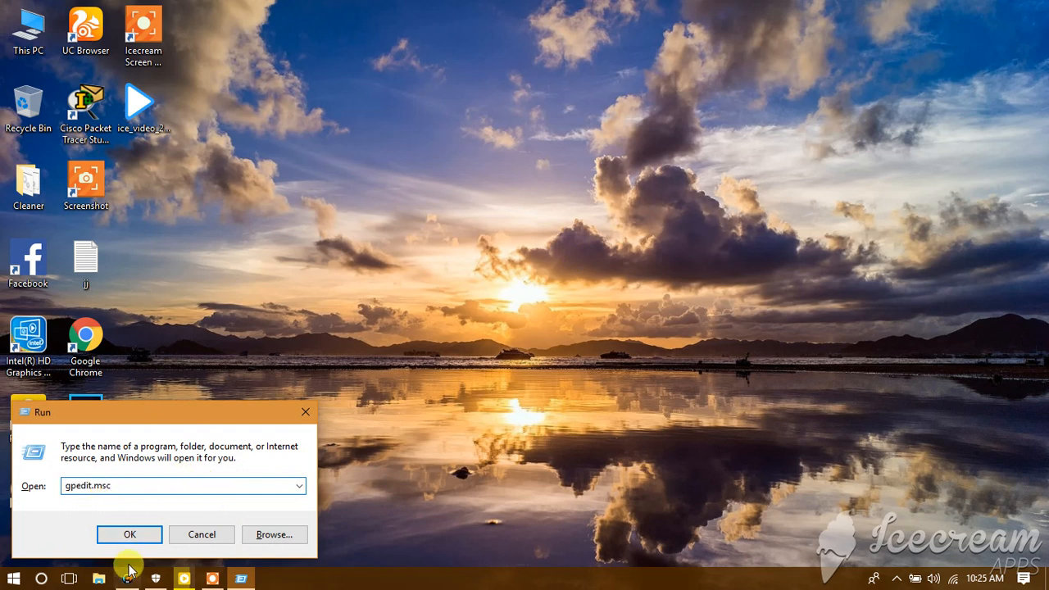
left_click(129, 534)
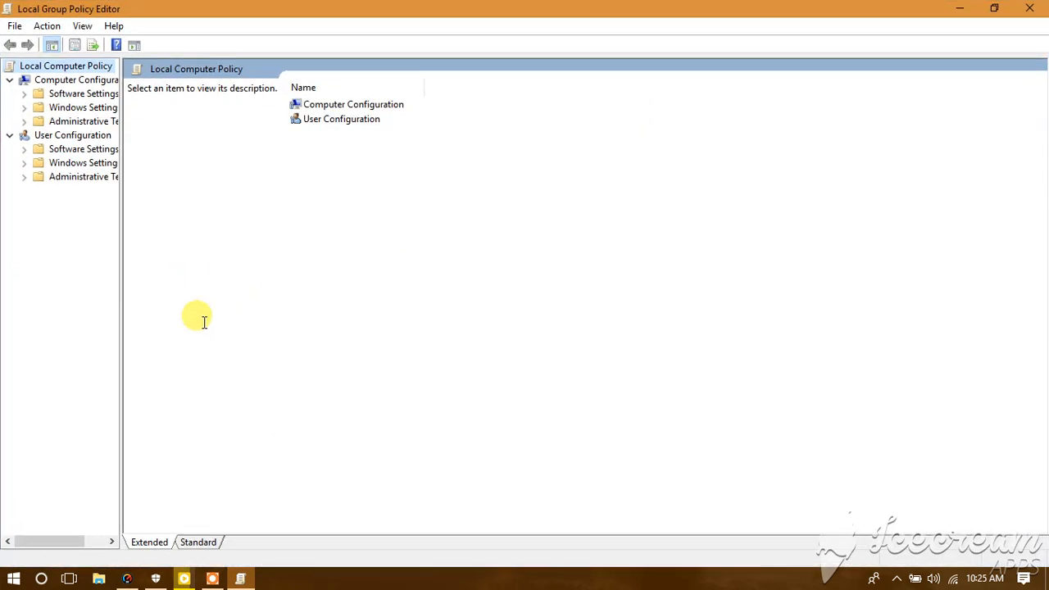
mouse_move(120, 235)
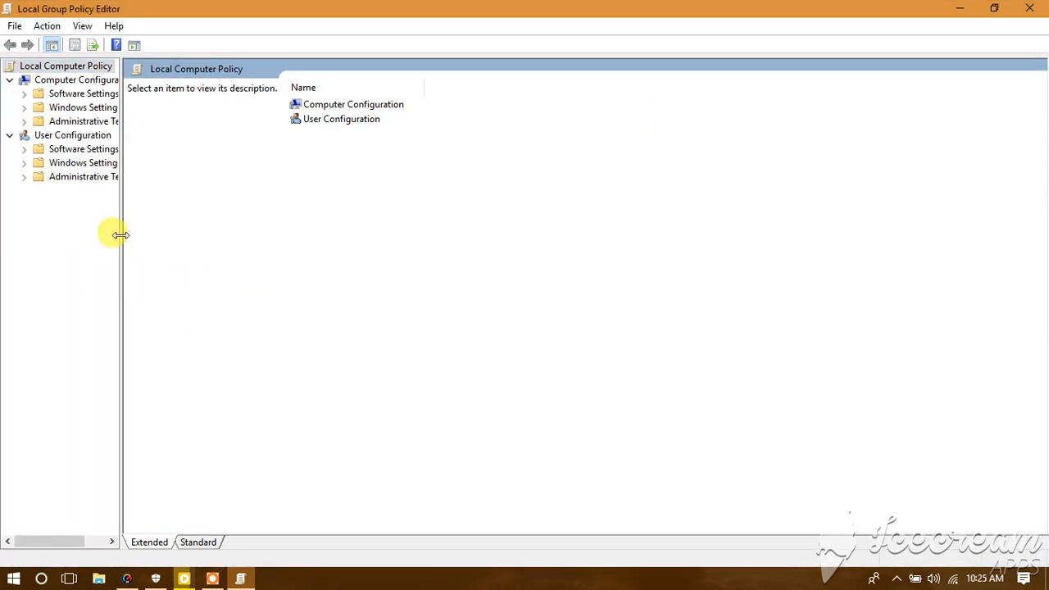
- Widen the policy tree and show the User Configuration Control Panel policies
left_click_drag(121, 235, 220, 235)
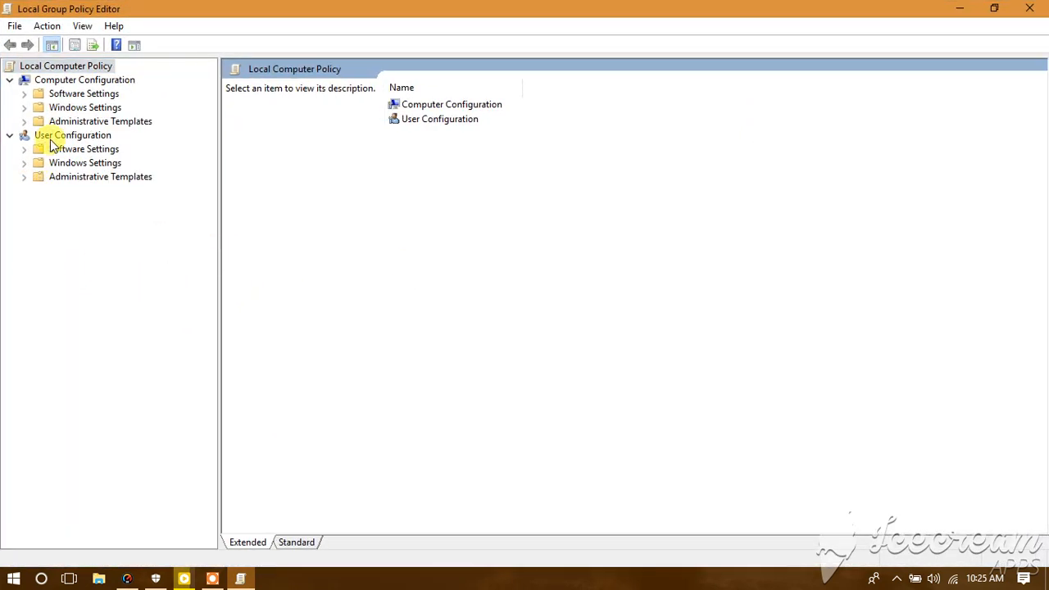
mouse_move(111, 181)
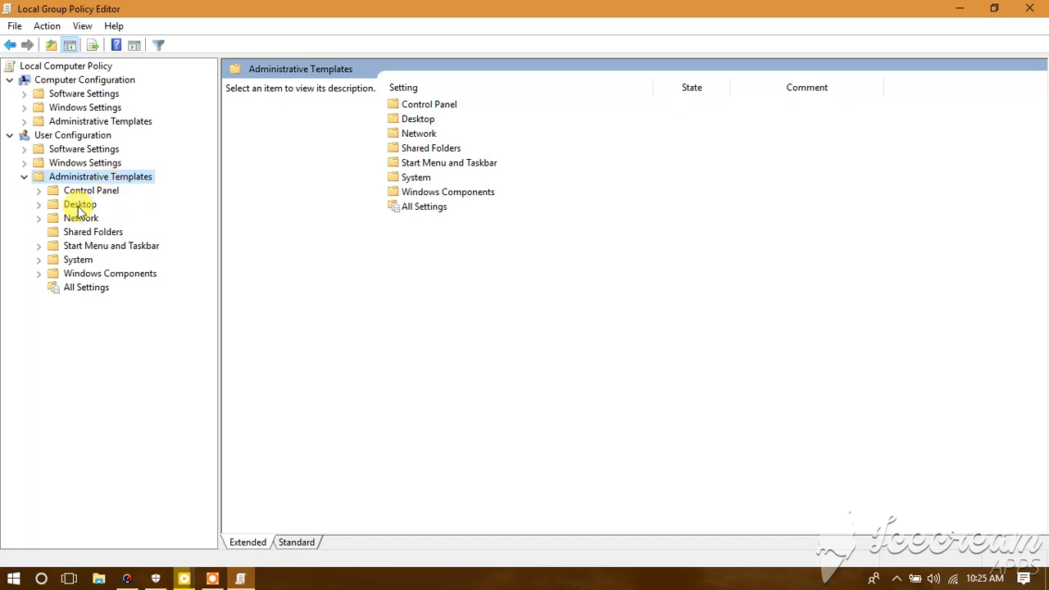
mouse_move(80, 190)
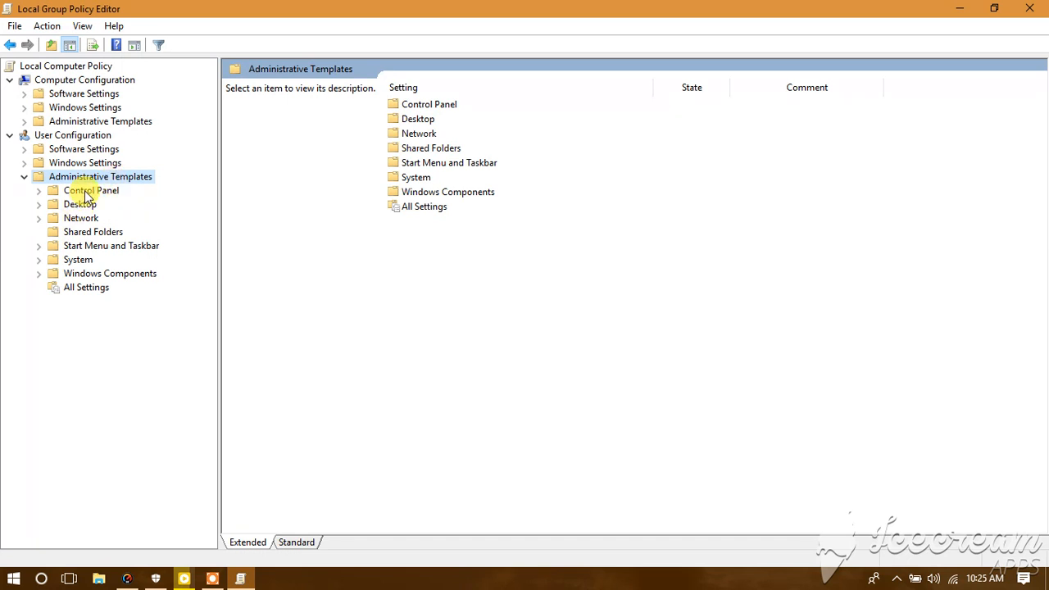
left_click(91, 190)
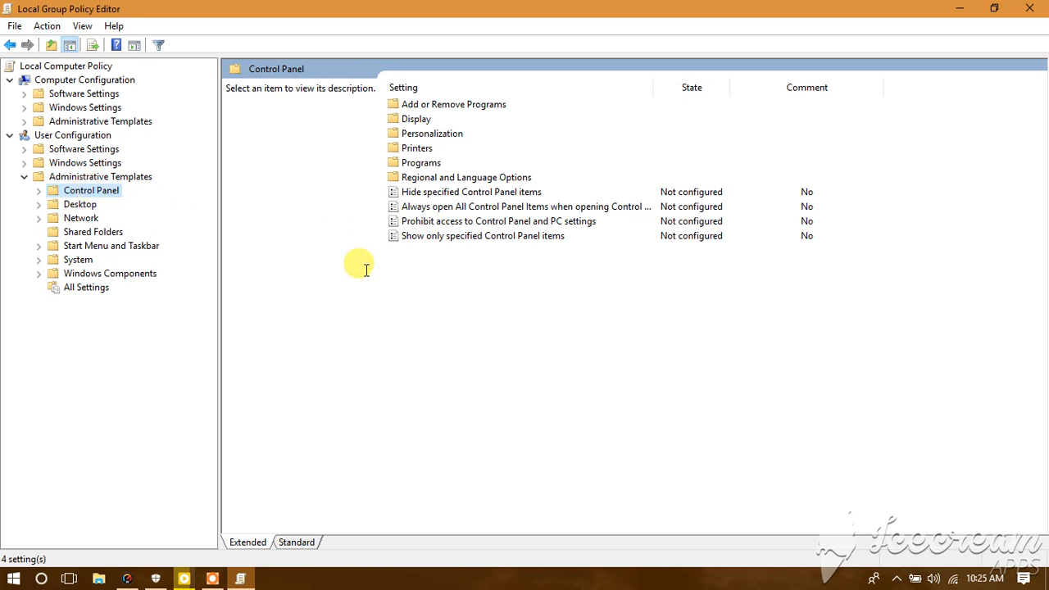
mouse_move(426, 141)
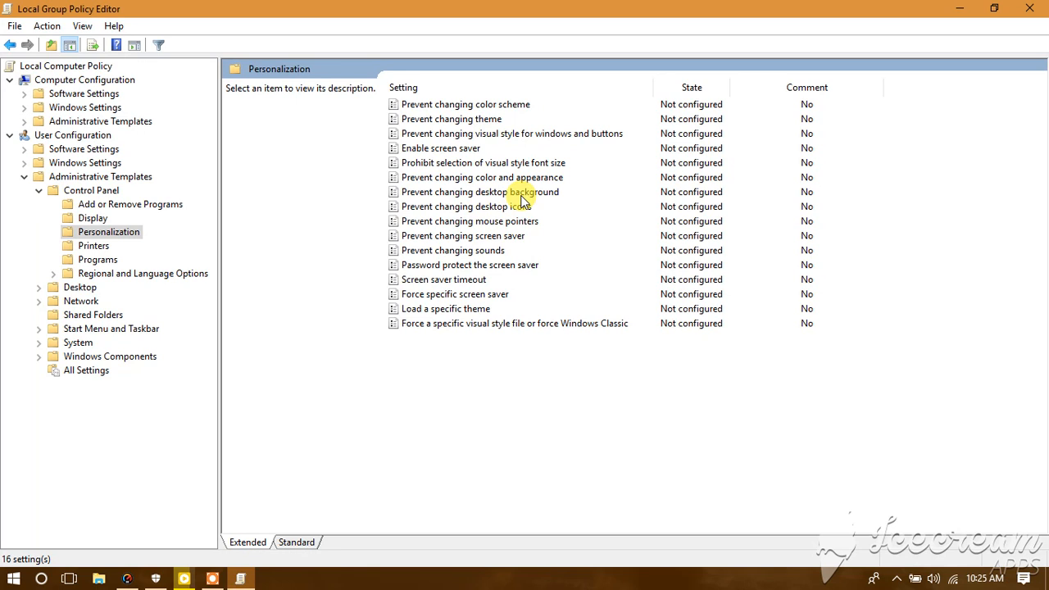
- Set 'Prevent changing desktop background' to Enabled
double_click(465, 192)
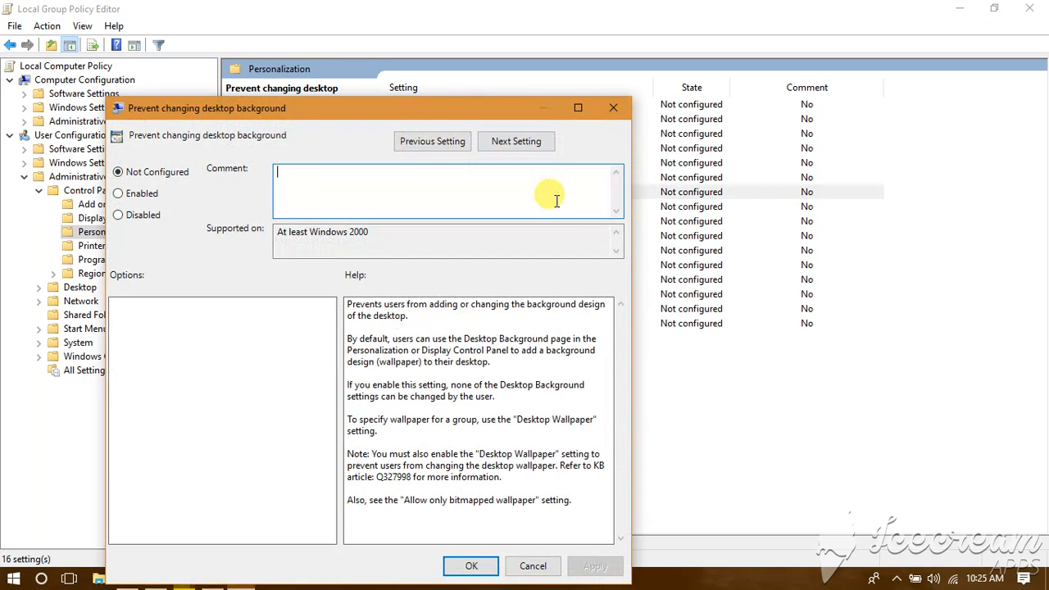
mouse_move(299, 129)
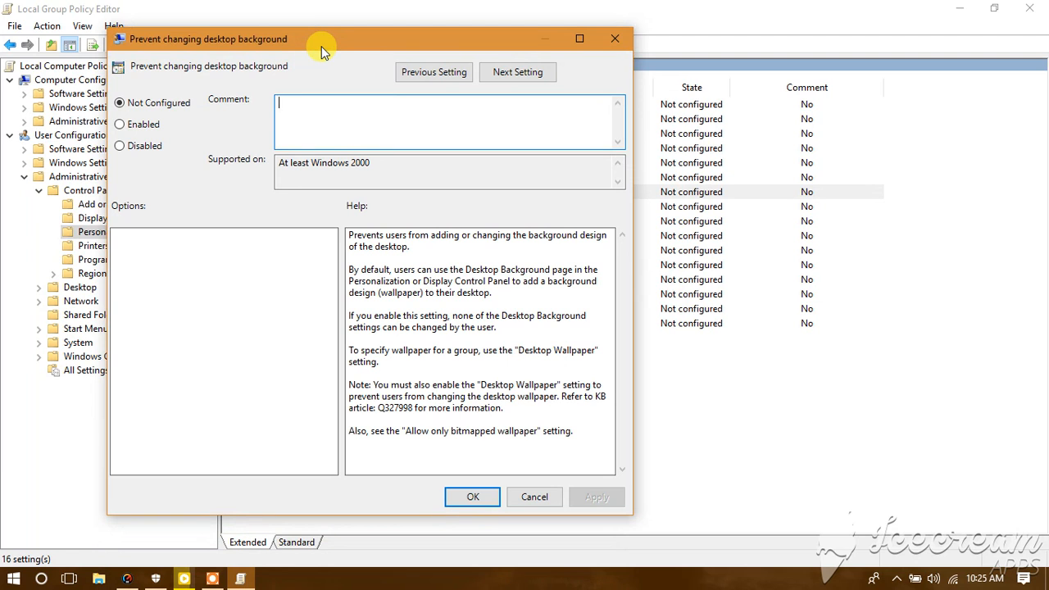
mouse_move(121, 124)
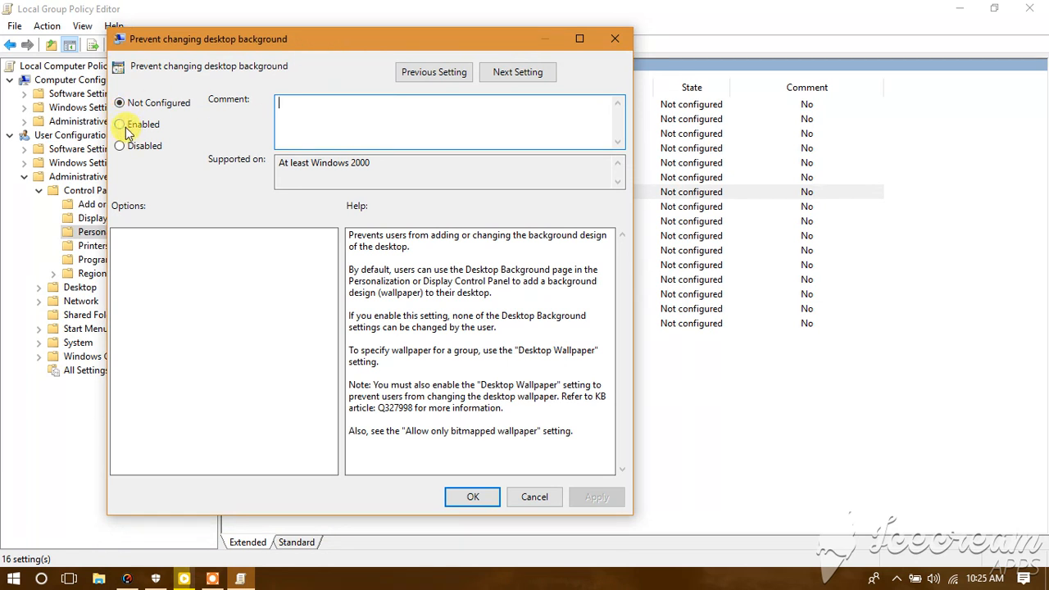
left_click(121, 124)
type("gpup")
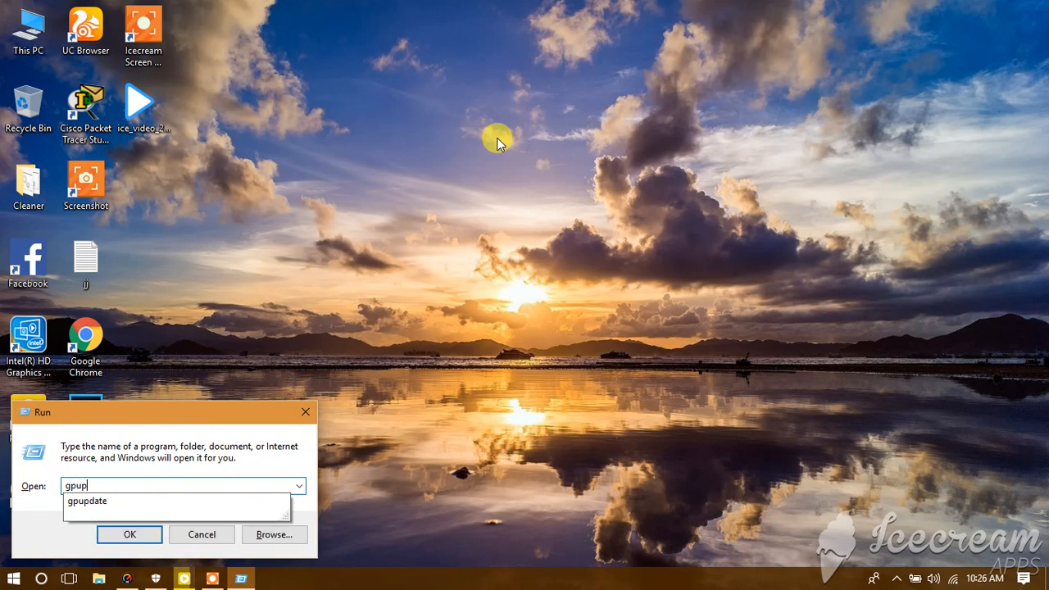
- Accept the gpupdate autocomplete suggestion in the Run dialog's Open field
left_click(87, 501)
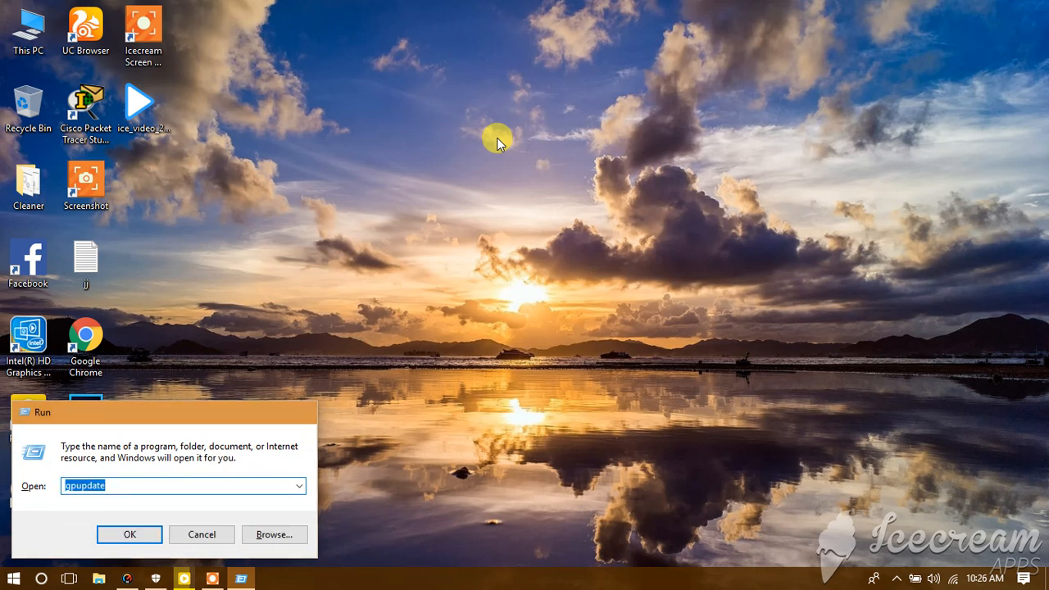